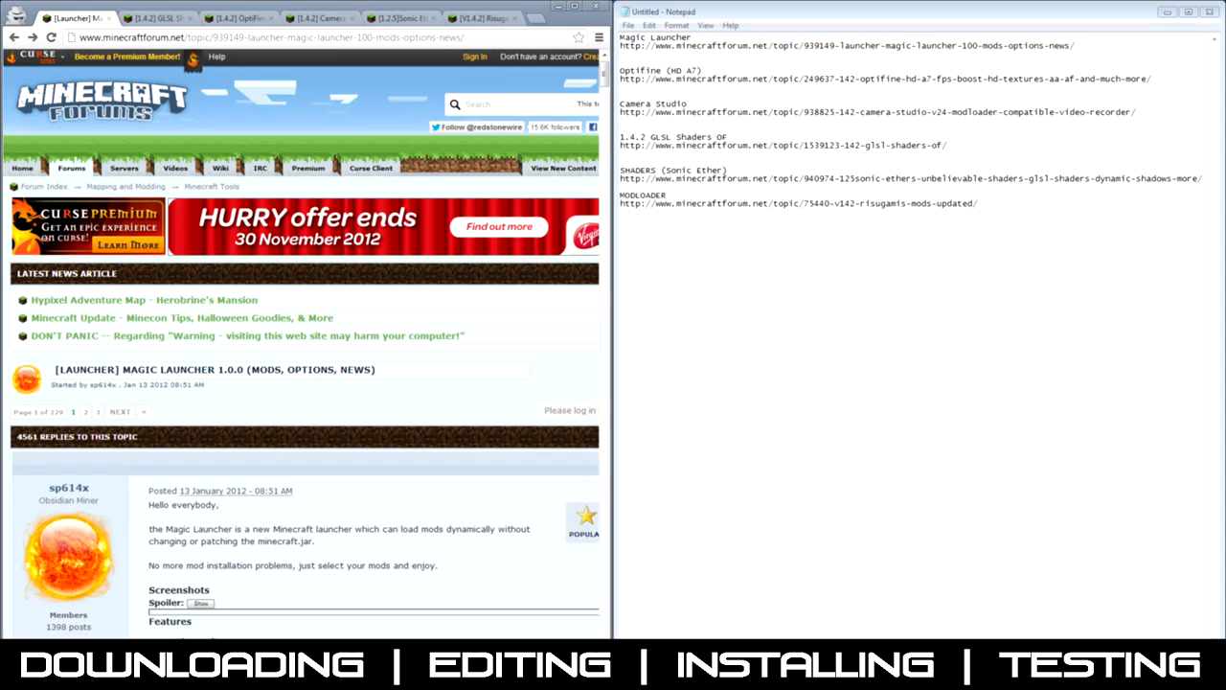
Step: Select all mod links in Notepad and download Magic Launcher 1.0.0 for Windows
key("ctrl+a")
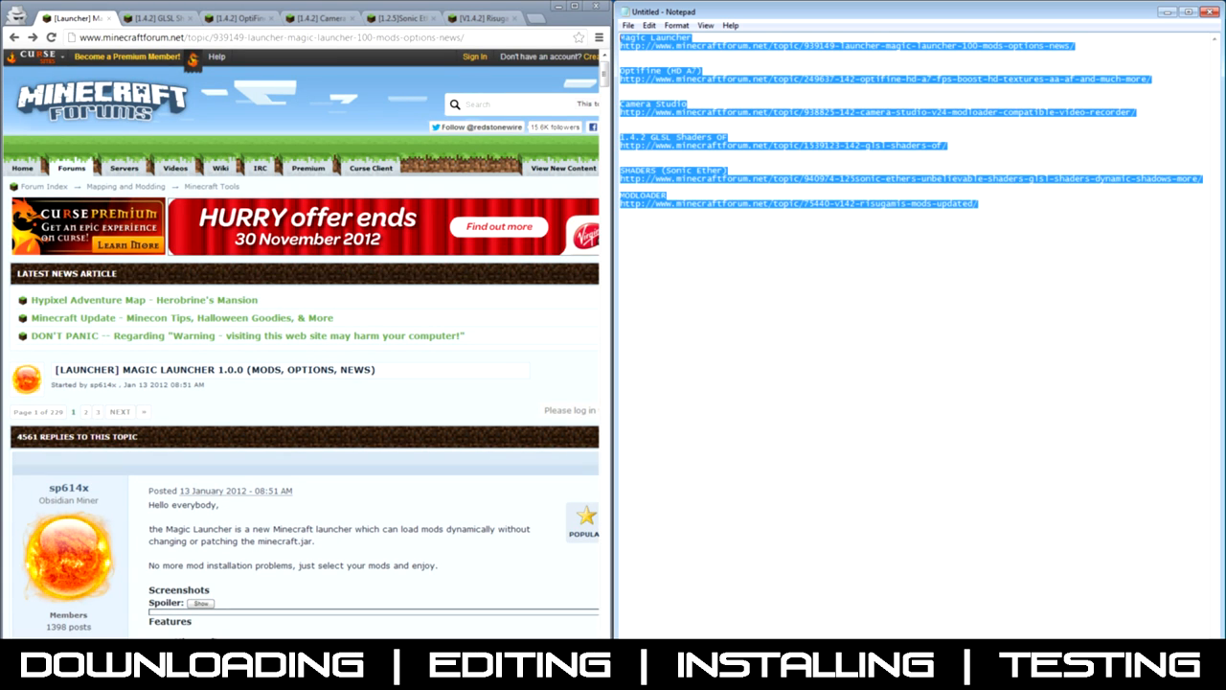
scroll("down", 3)
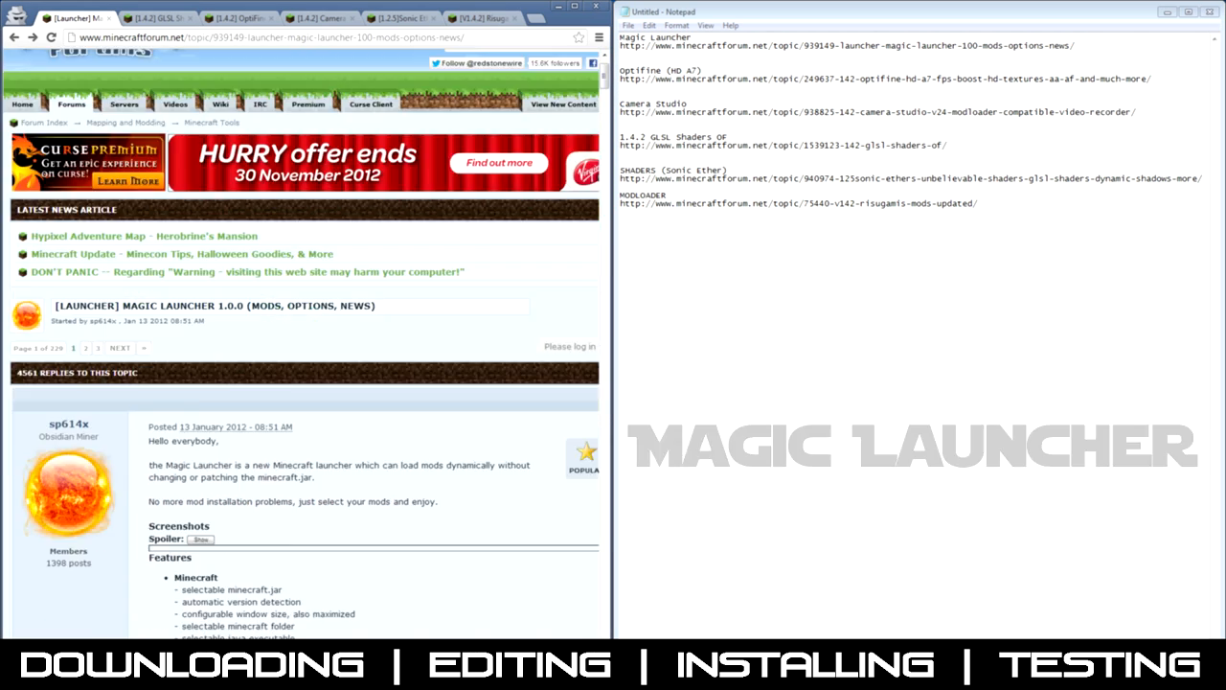
scroll("down", 3)
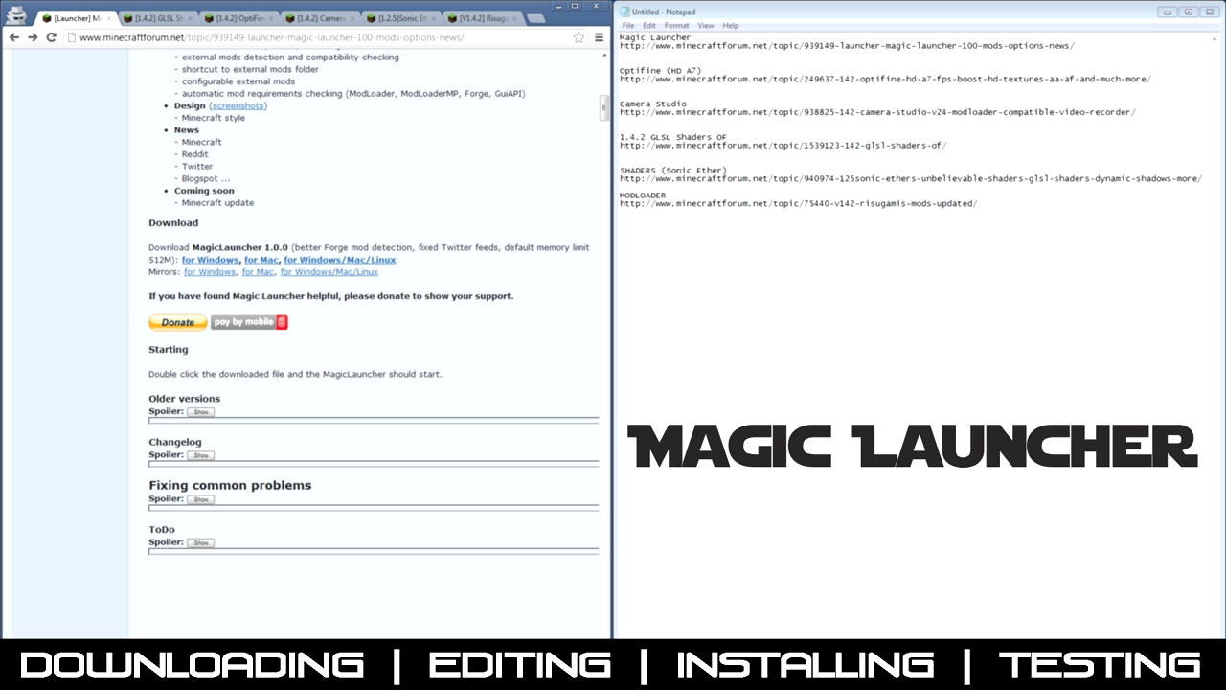
left_click(158, 17)
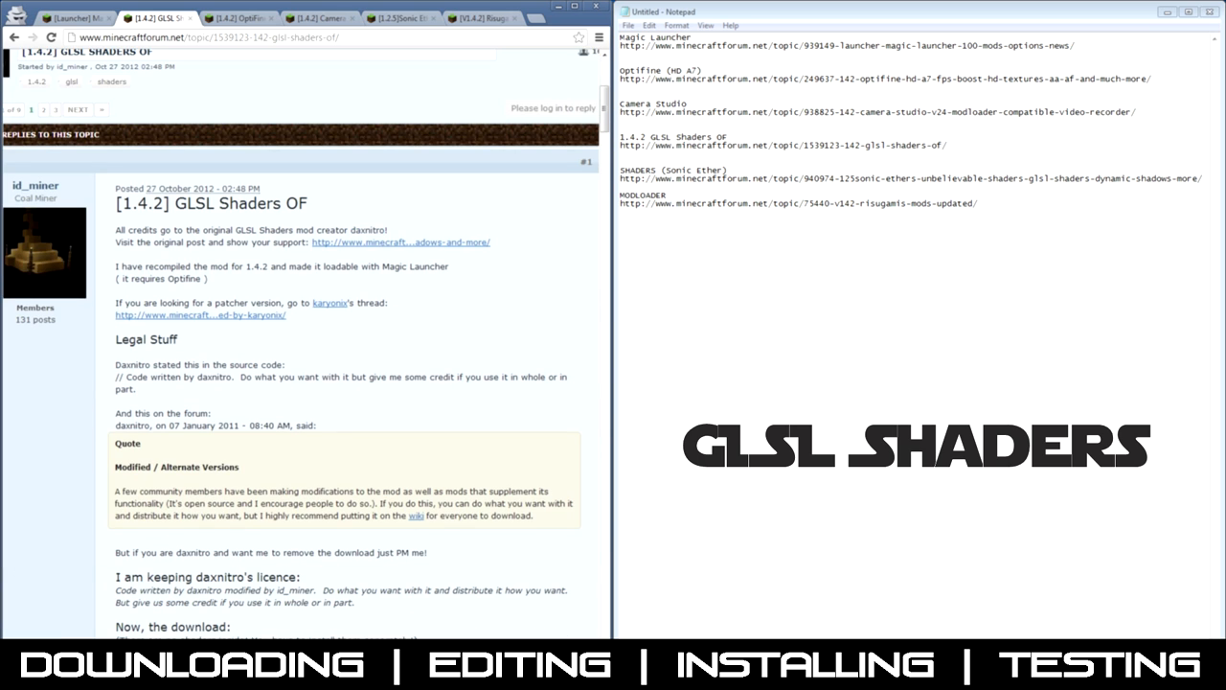
Step: Download GLSL Shaders OF v1.0.2 and OptiFine HD A7 Ultra for 1.4.2
scroll("down", 3)
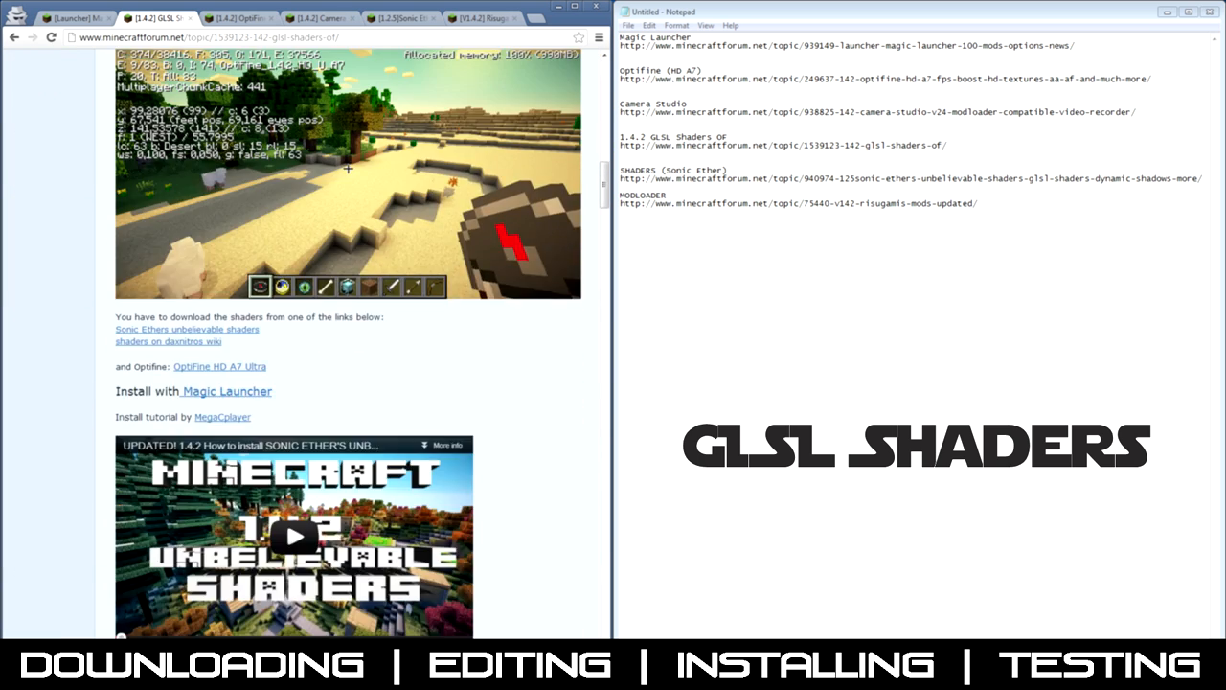
scroll("down", 3)
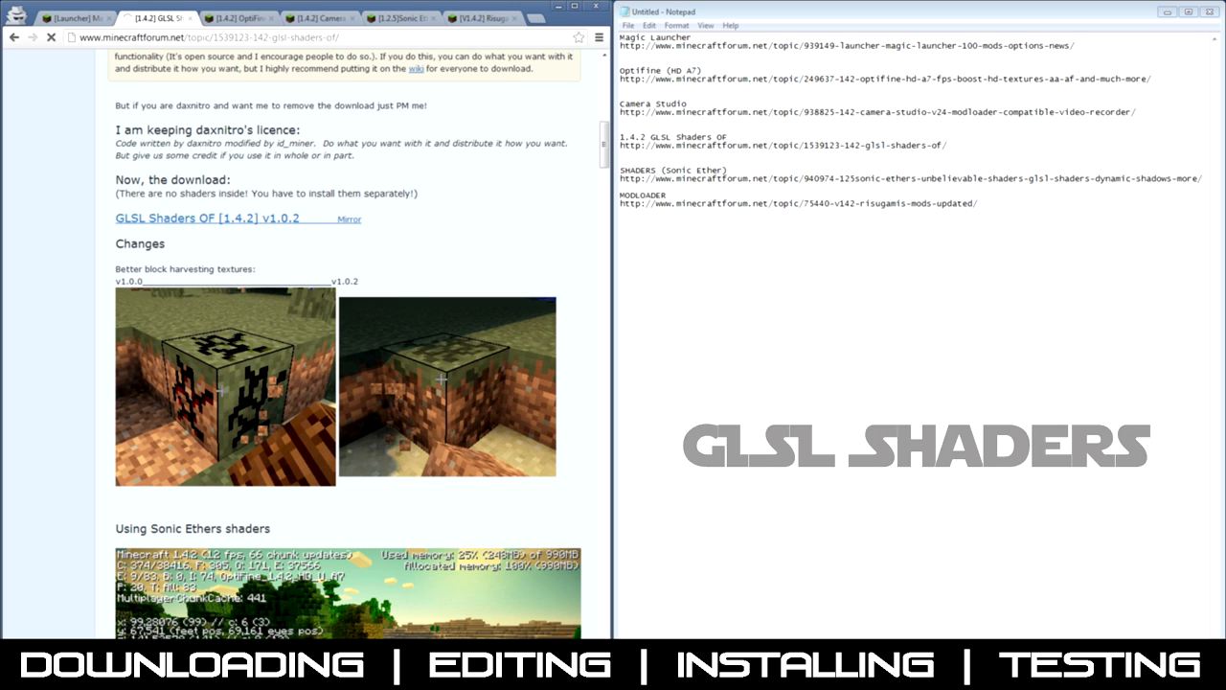
left_click(238, 18)
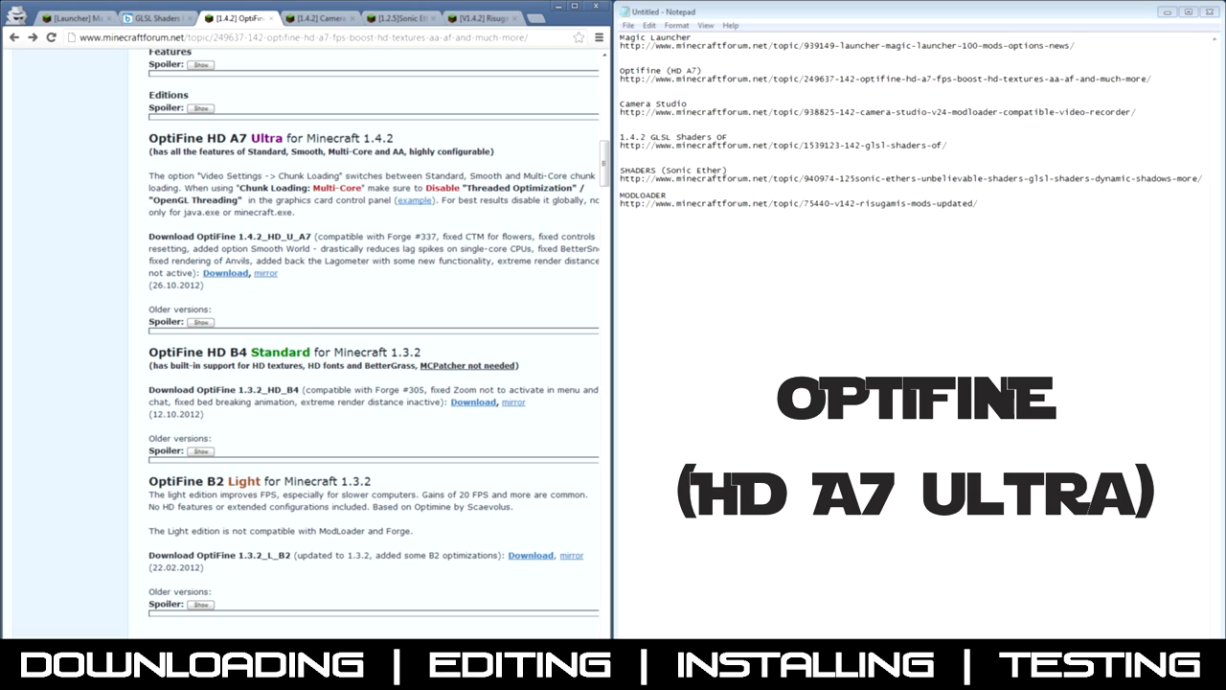
left_click(321, 17)
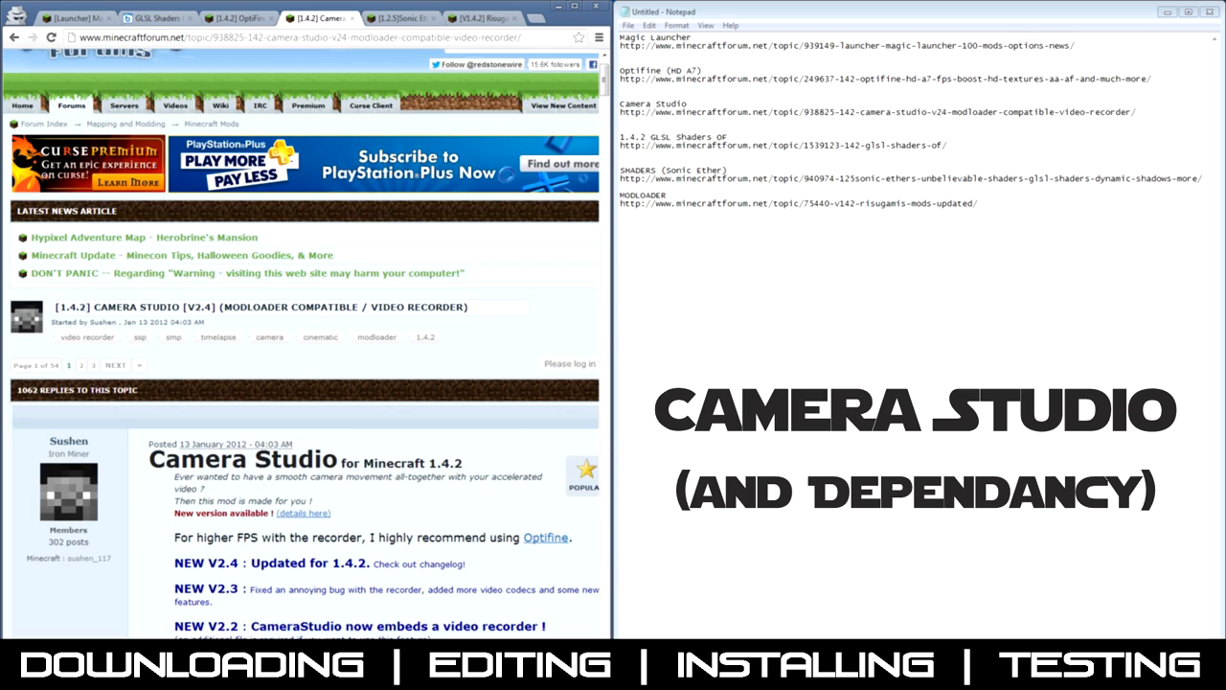
Step: Download Camera Studio 2.4 for Minecraft 1.4.2 from its download links
scroll("down", 3)
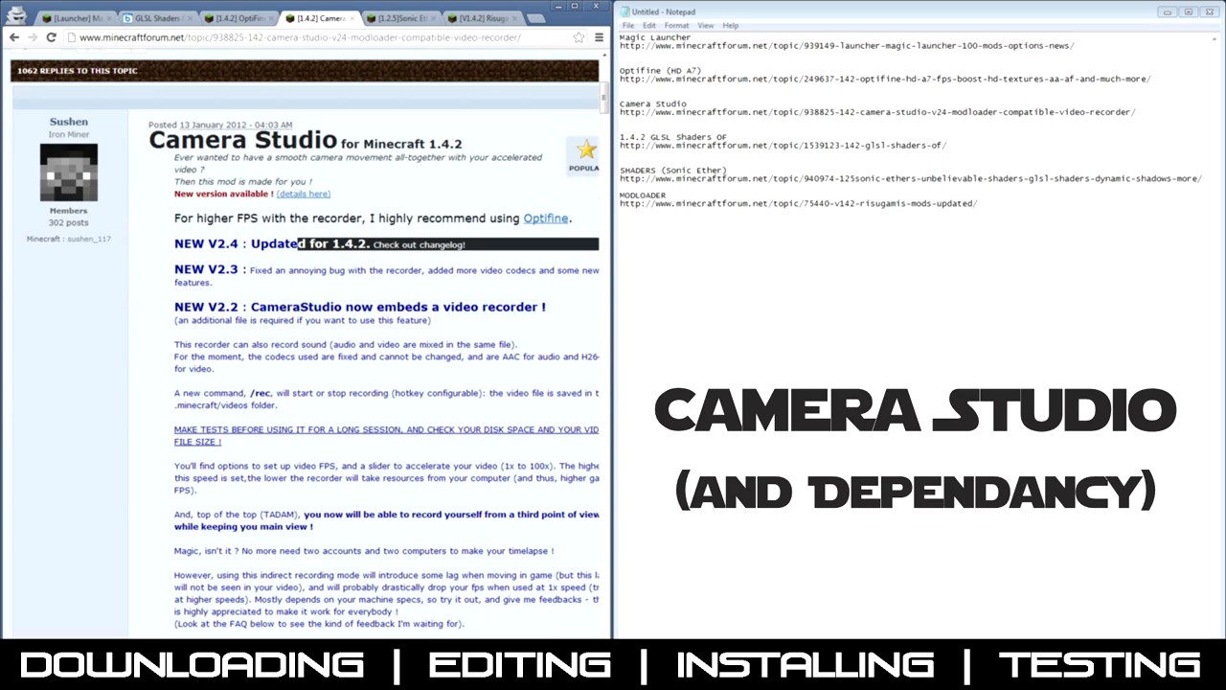
scroll("down", 3)
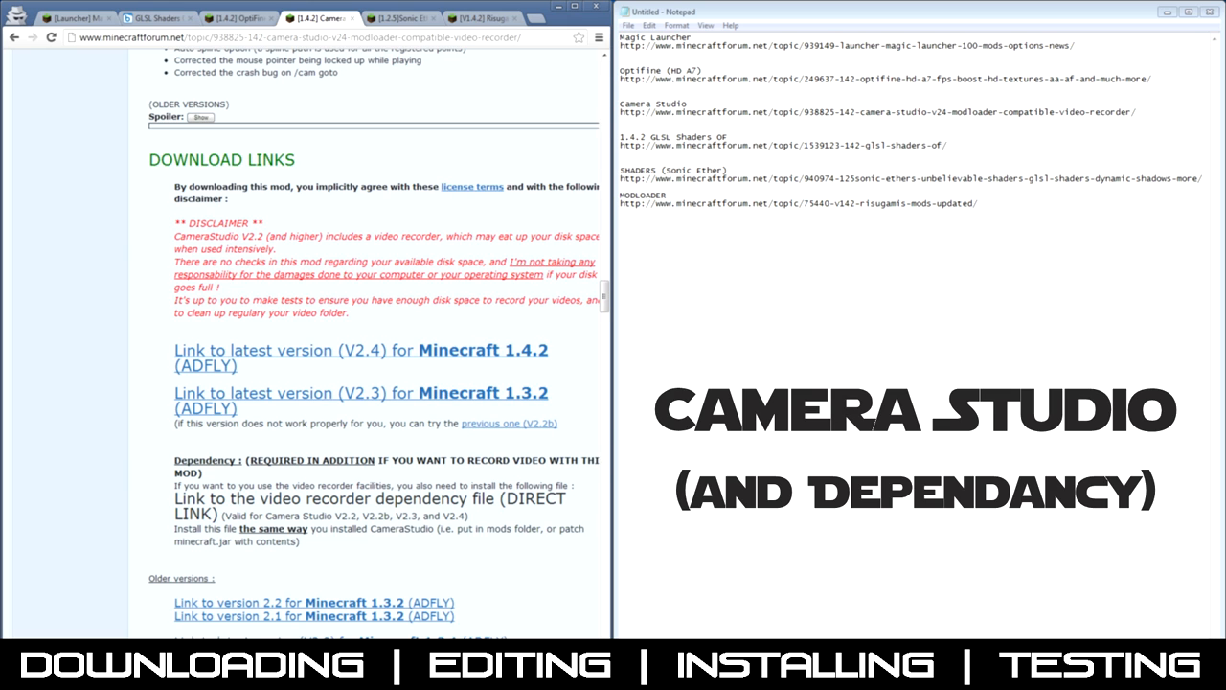
mouse_move(370, 499)
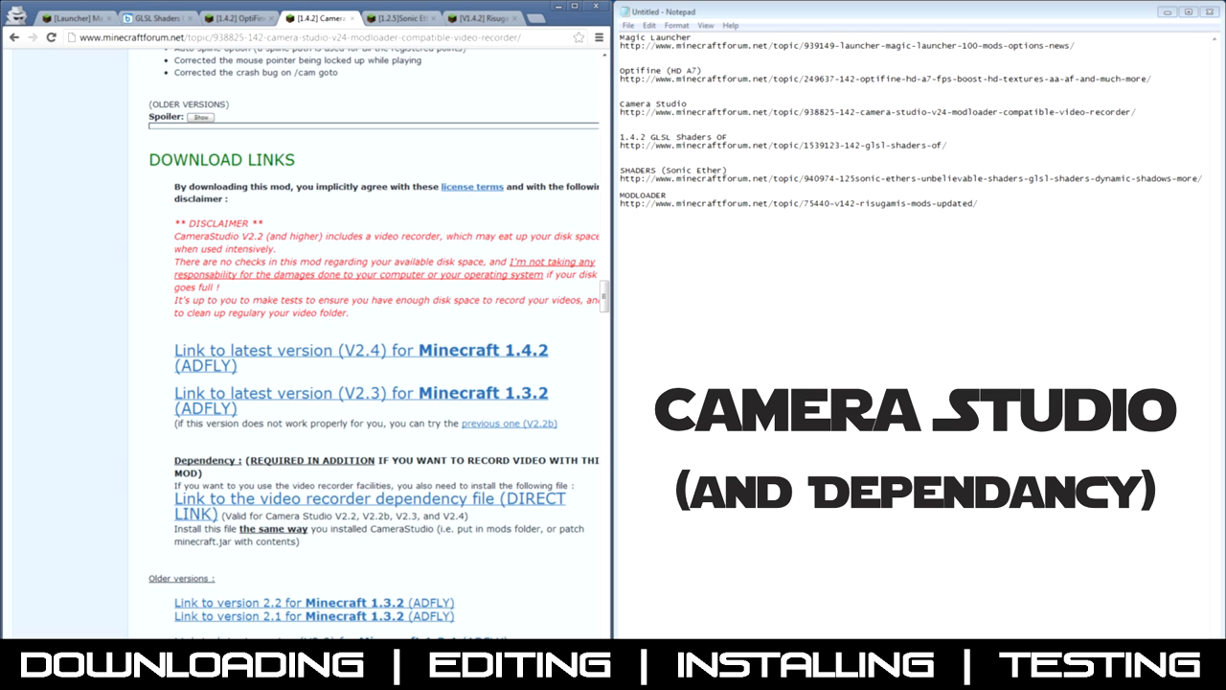
left_click(398, 17)
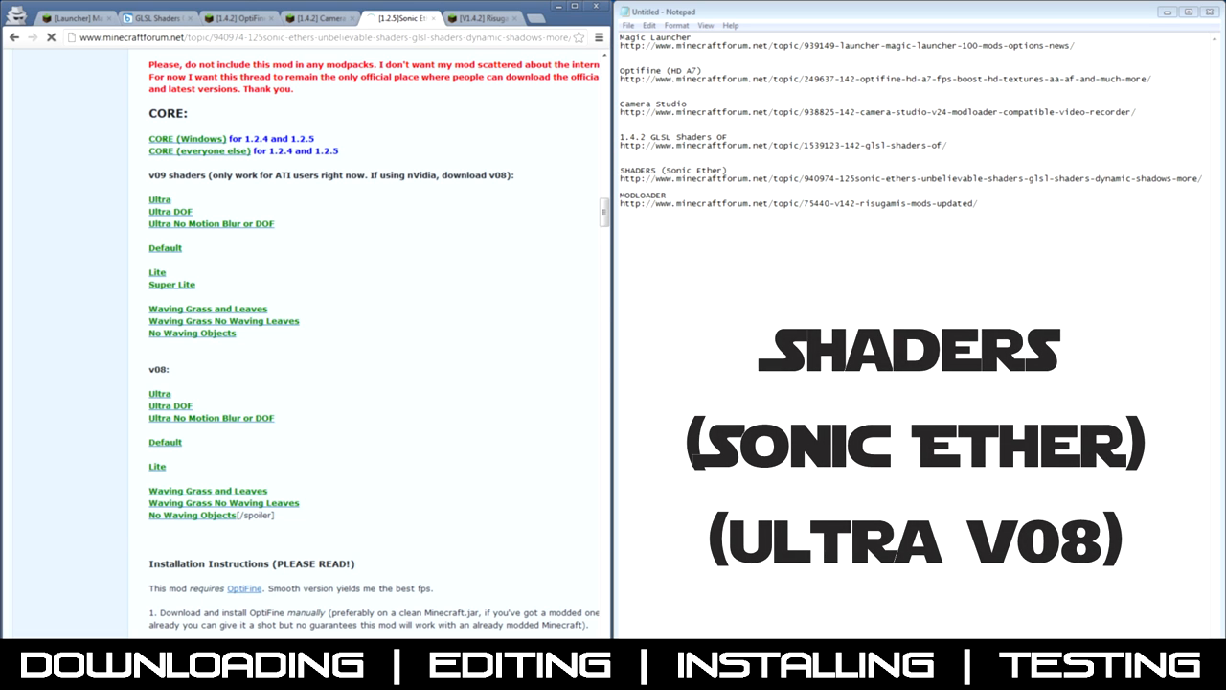
Step: Download the Sonic Ether Ultra v08 shader pack
left_click(479, 17)
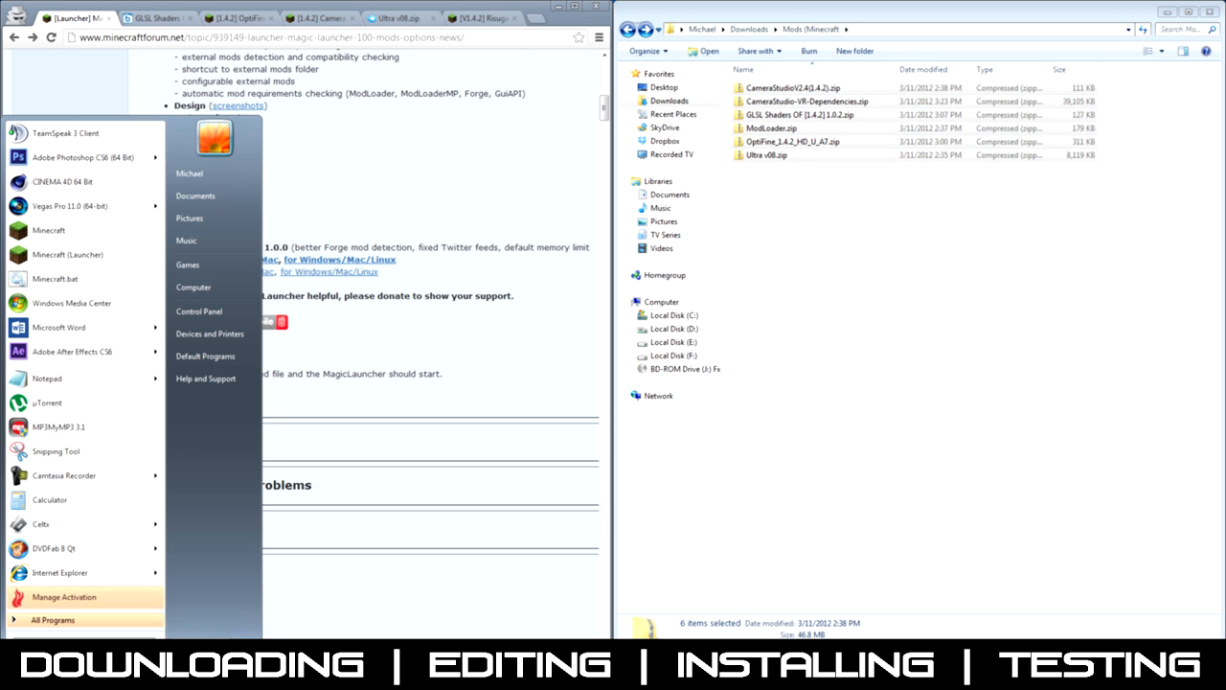
Step: Create and open a Minecraft Mods folder inside %appdata%\.minecraft
left_click(53, 619)
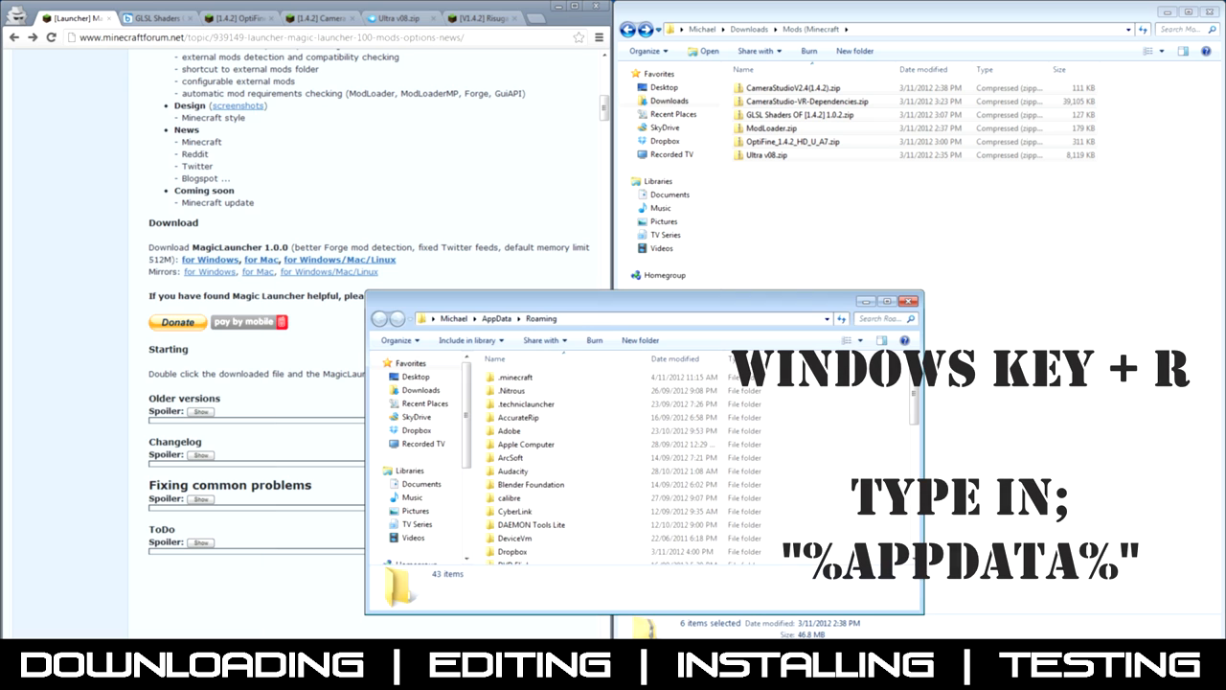
double_click(515, 376)
type("Minecraft Mo")
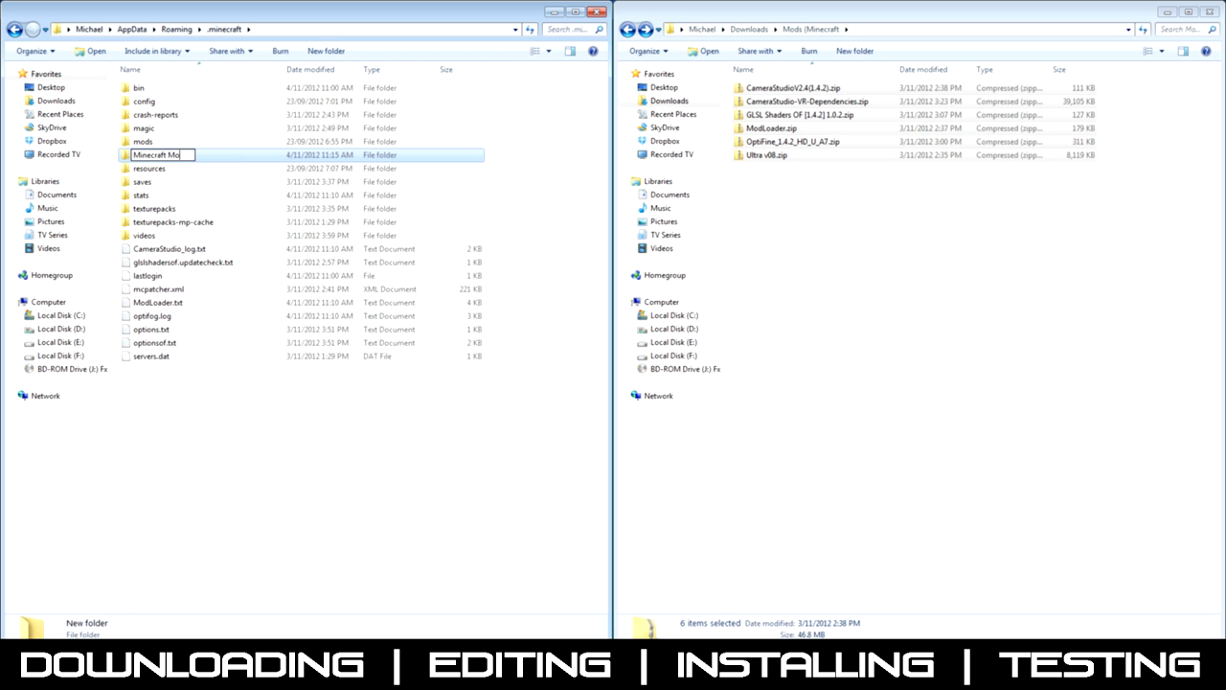
double_click(143, 141)
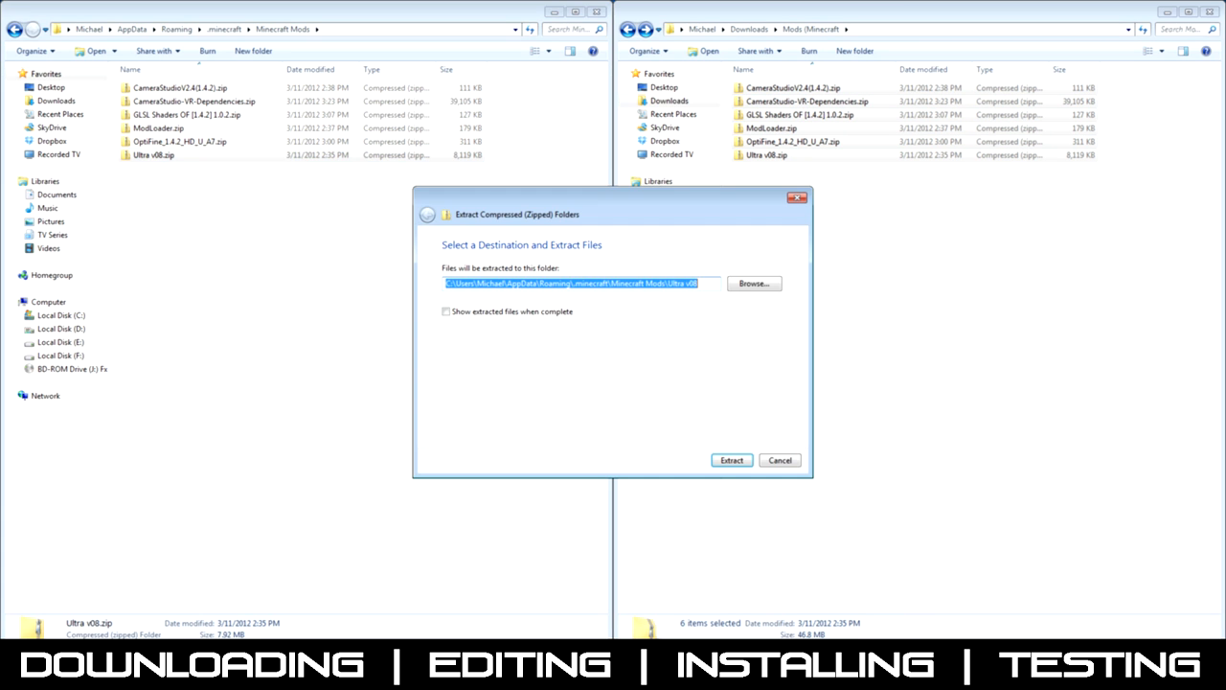
Step: Extract Ultra v08 and compress its shaders folder into shaders.zip
left_click(731, 460)
type("sha")
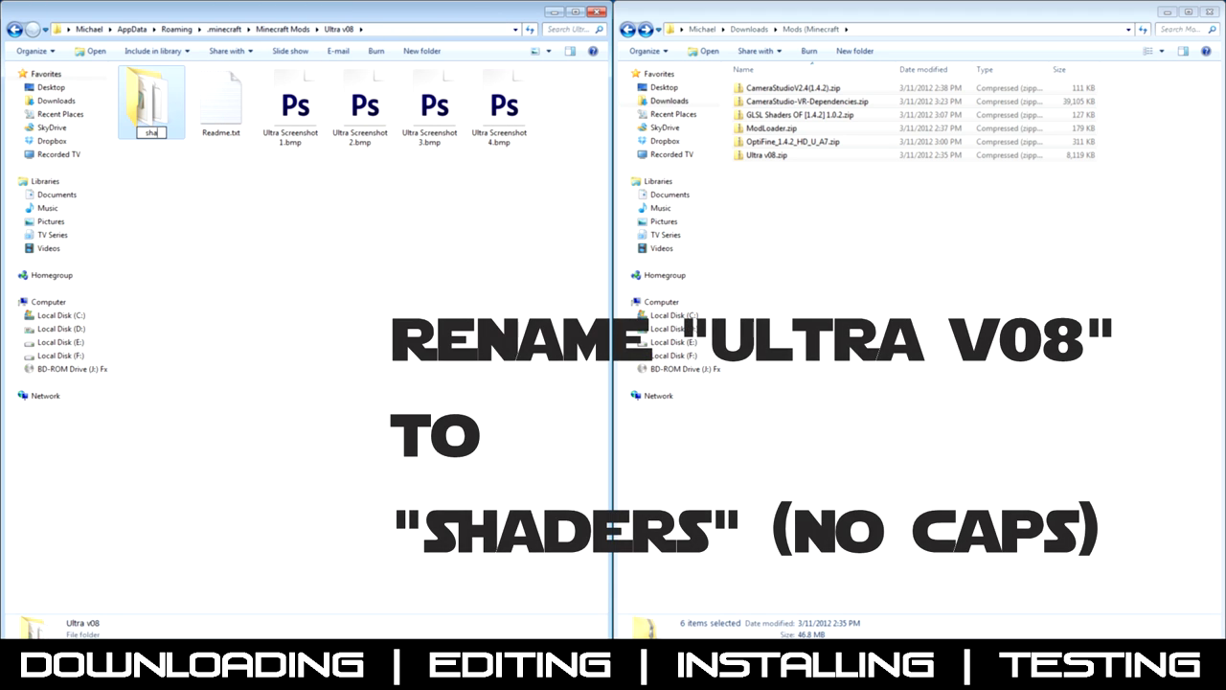
right_click(151, 101)
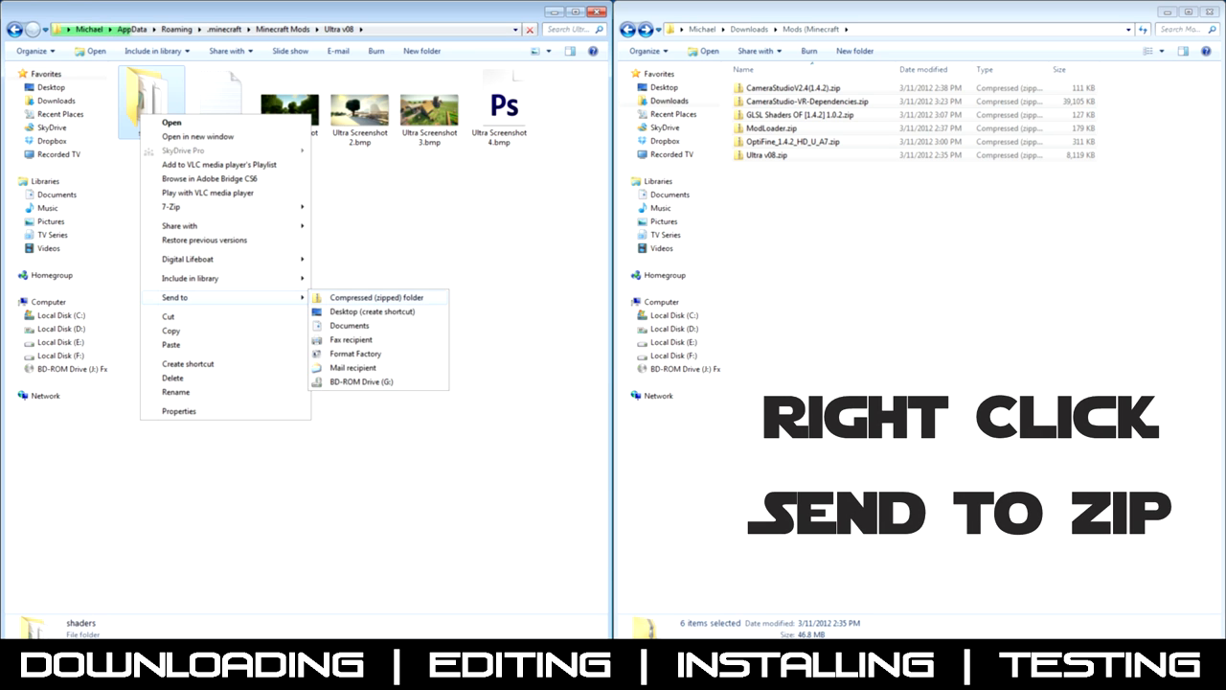
left_click(378, 297)
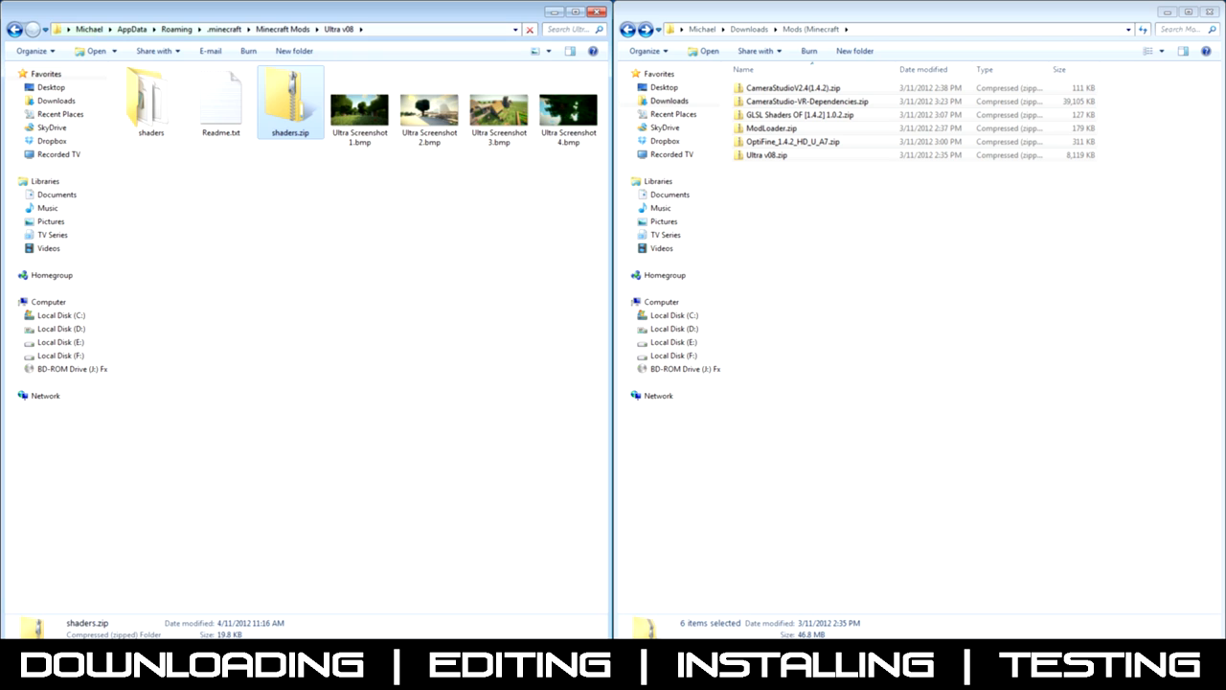
double_click(290, 101)
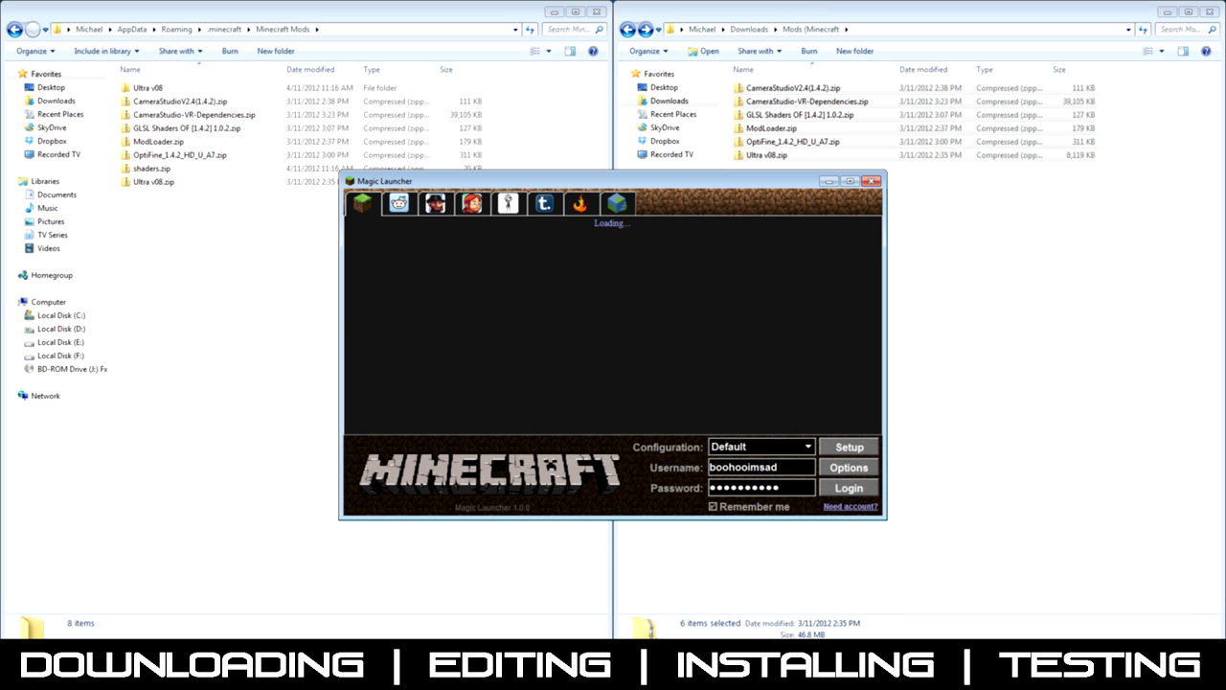
Step: Add Camera Studio, ModLoader, OptiFine, GLSL Shaders and shaders.zip in order, then test-launch
left_click(847, 446)
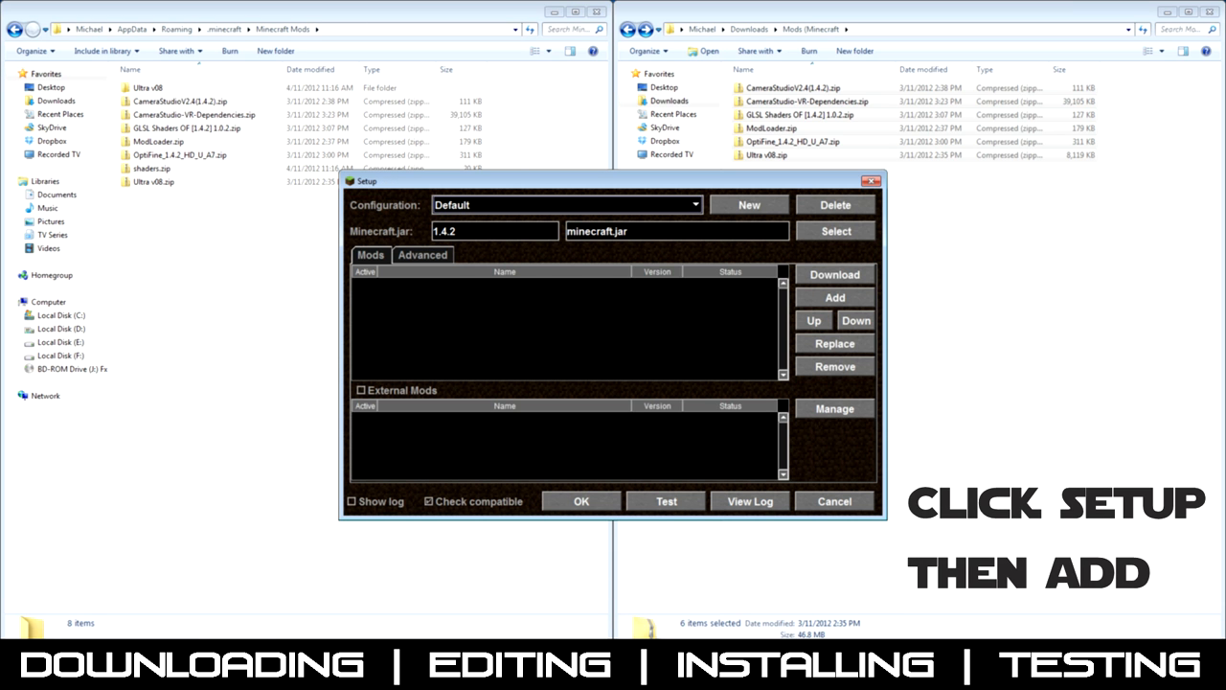
left_click(834, 297)
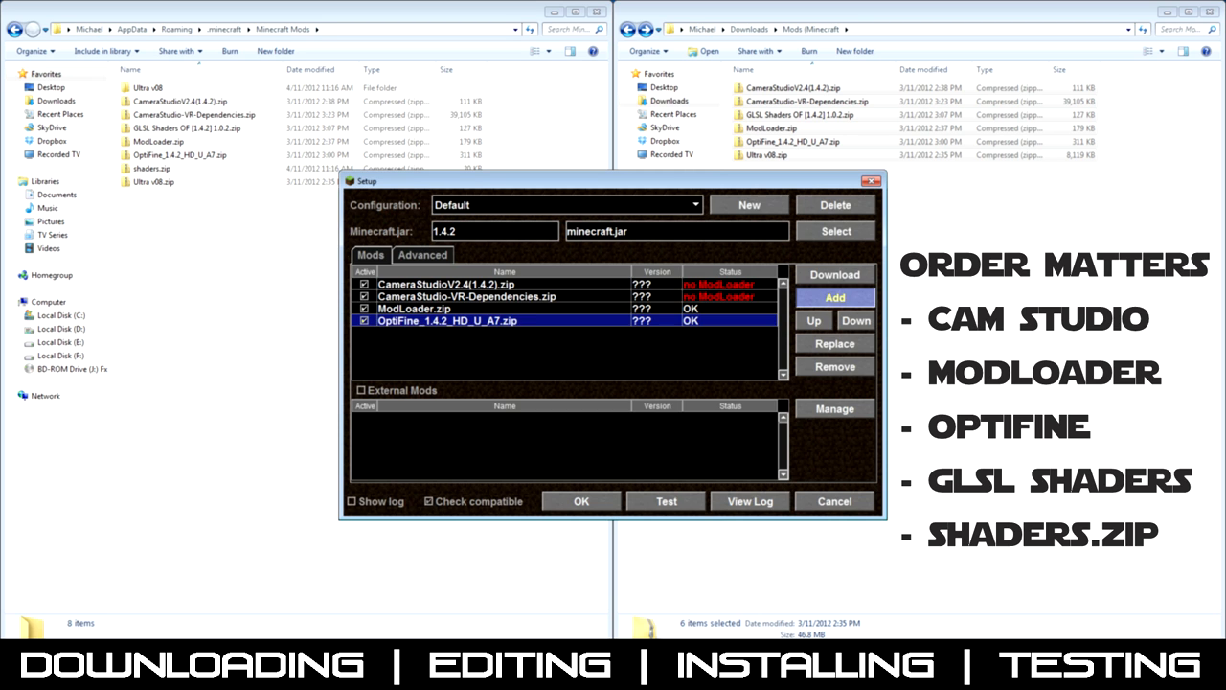
left_click(460, 333)
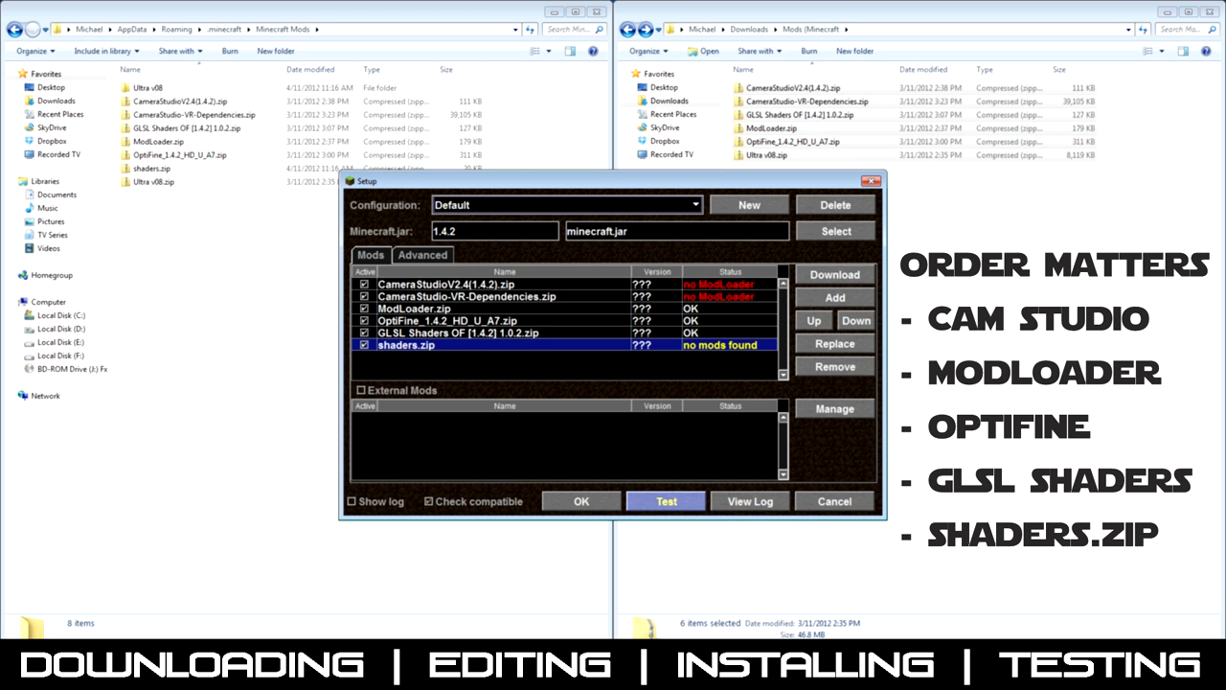
left_click(666, 501)
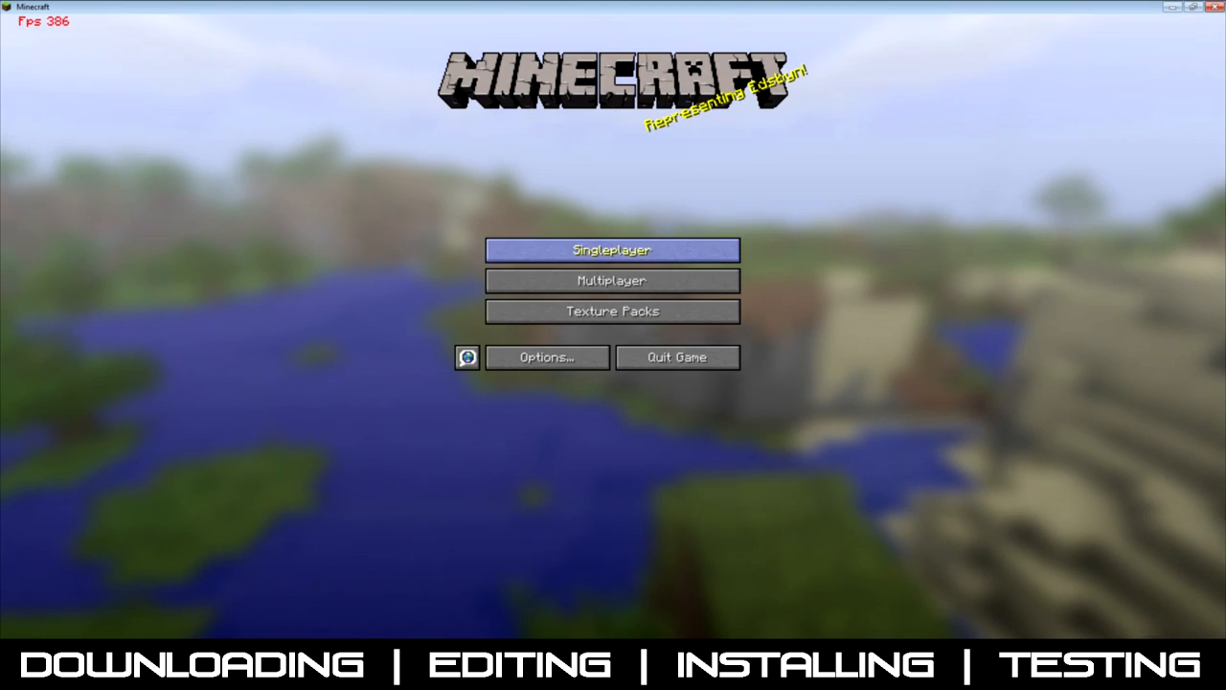
Step: Load the Kingdom of the Sky single-player world
left_click(612, 250)
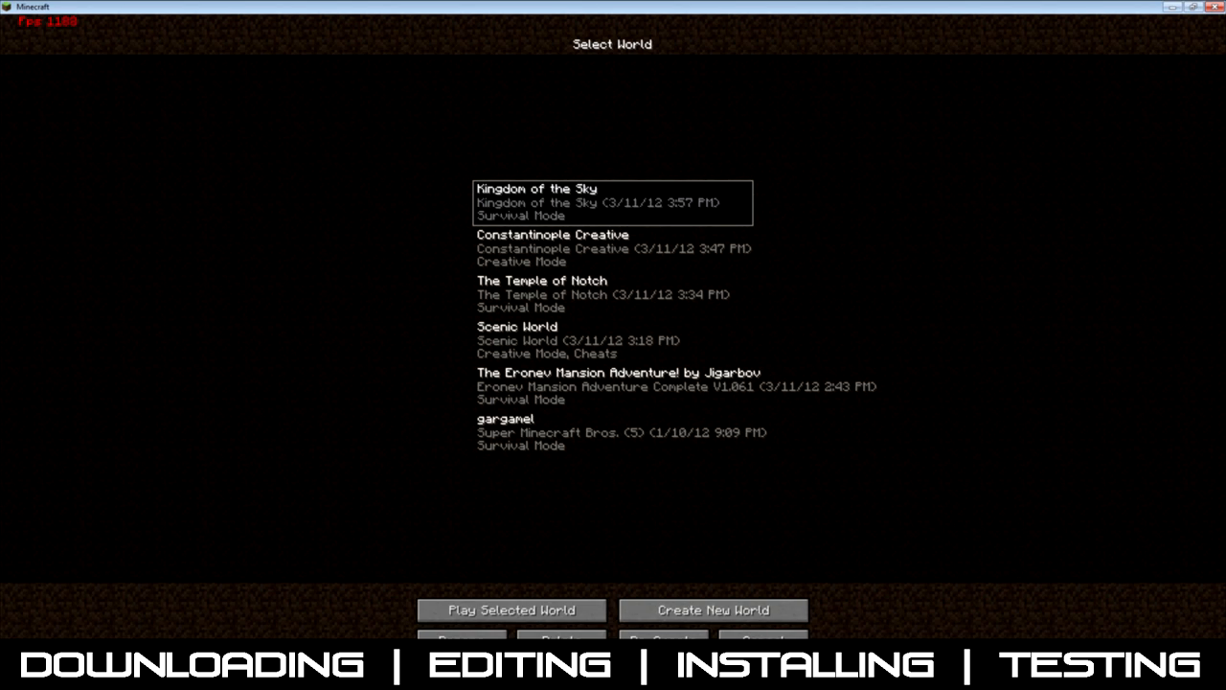
left_click(511, 610)
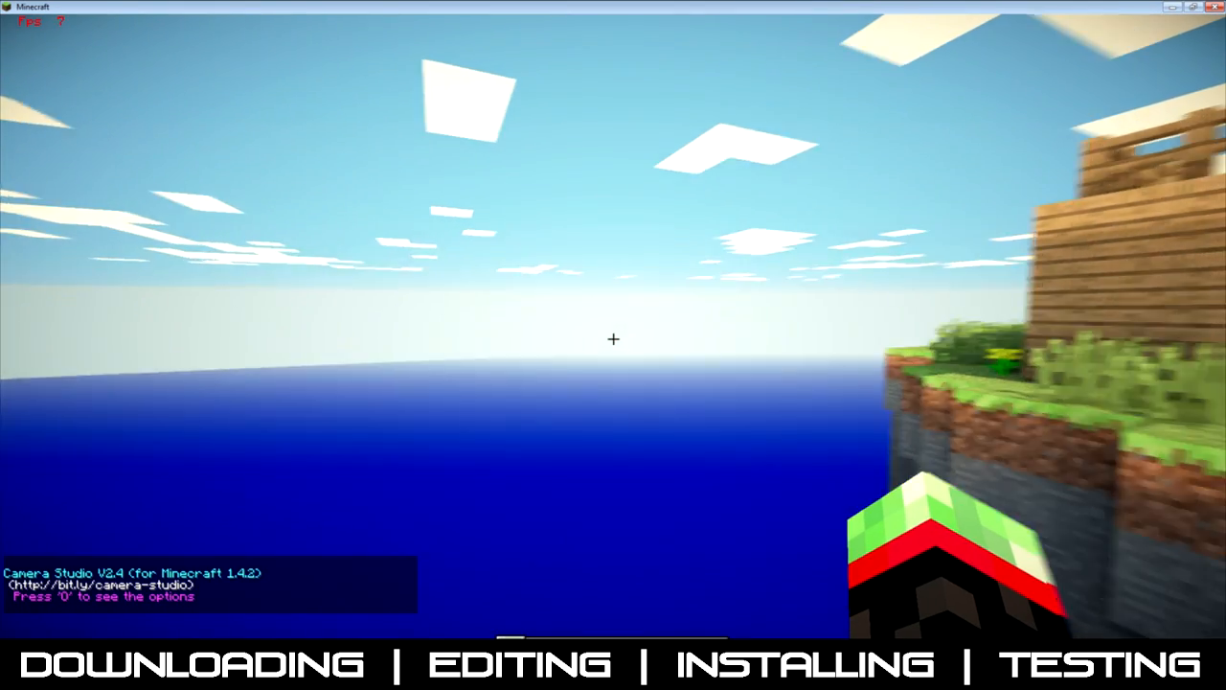